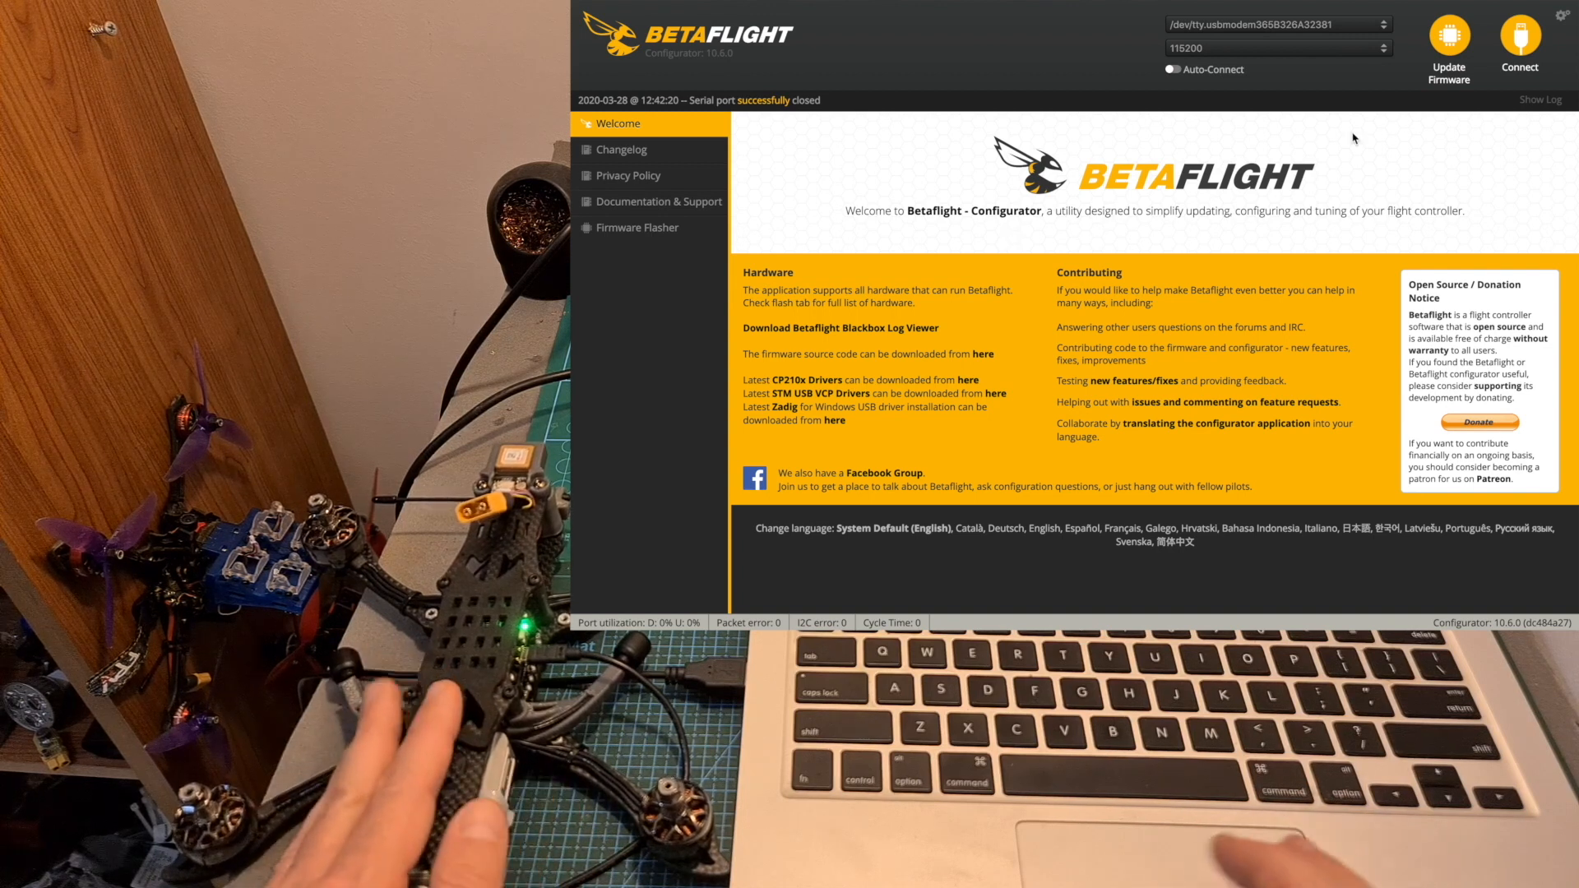
# Connect to the FLYWOOF7DUAL flight controller over USB at 115200 baud
pyautogui.click(637, 227)
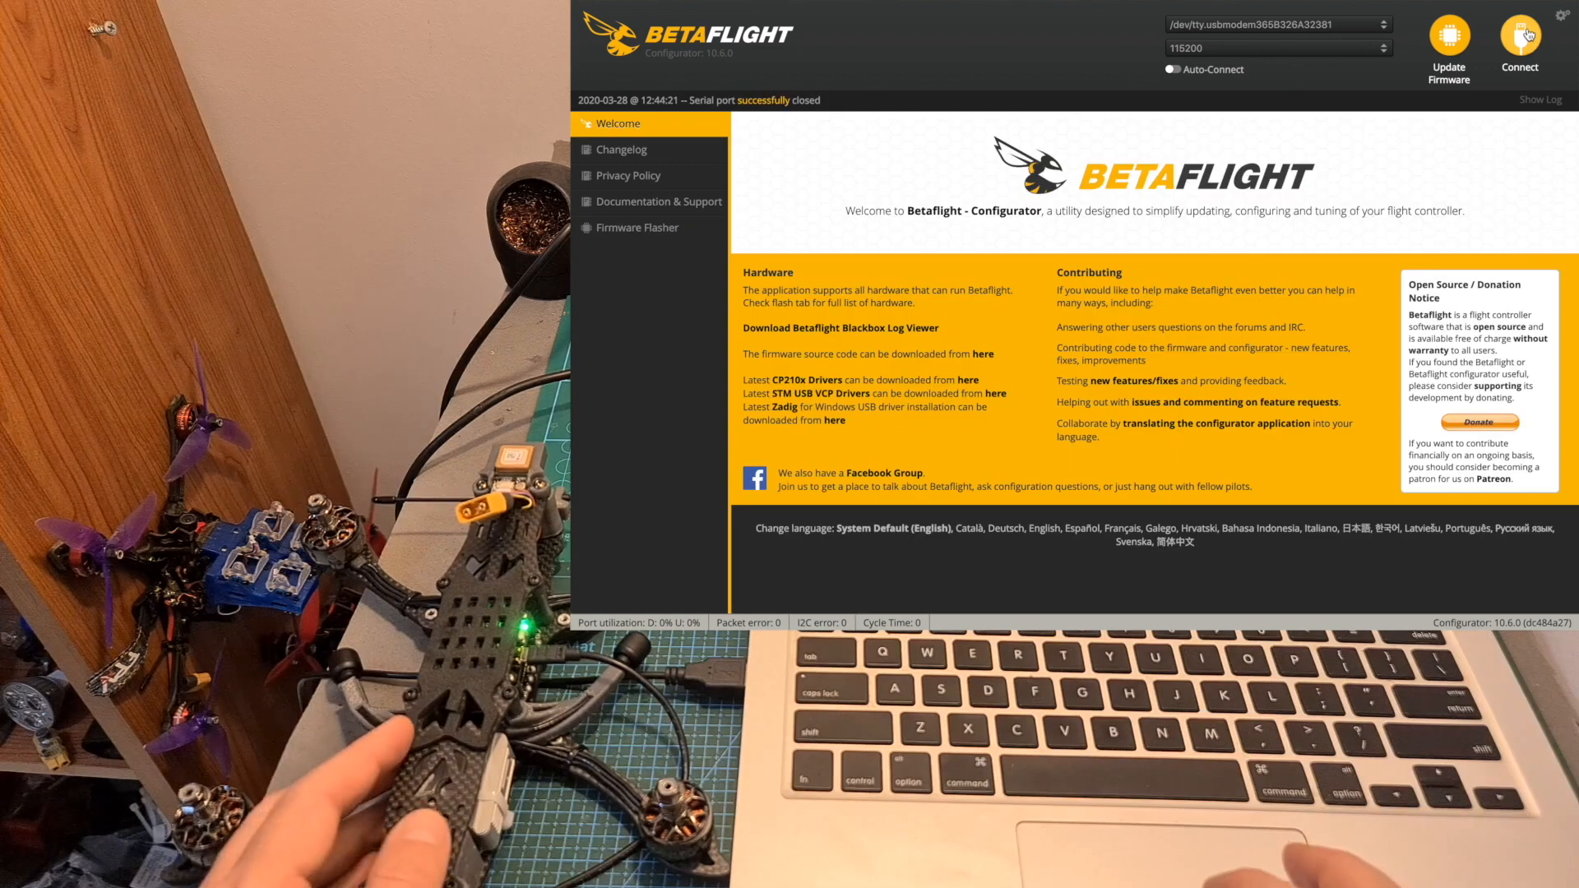
pyautogui.click(1520, 33)
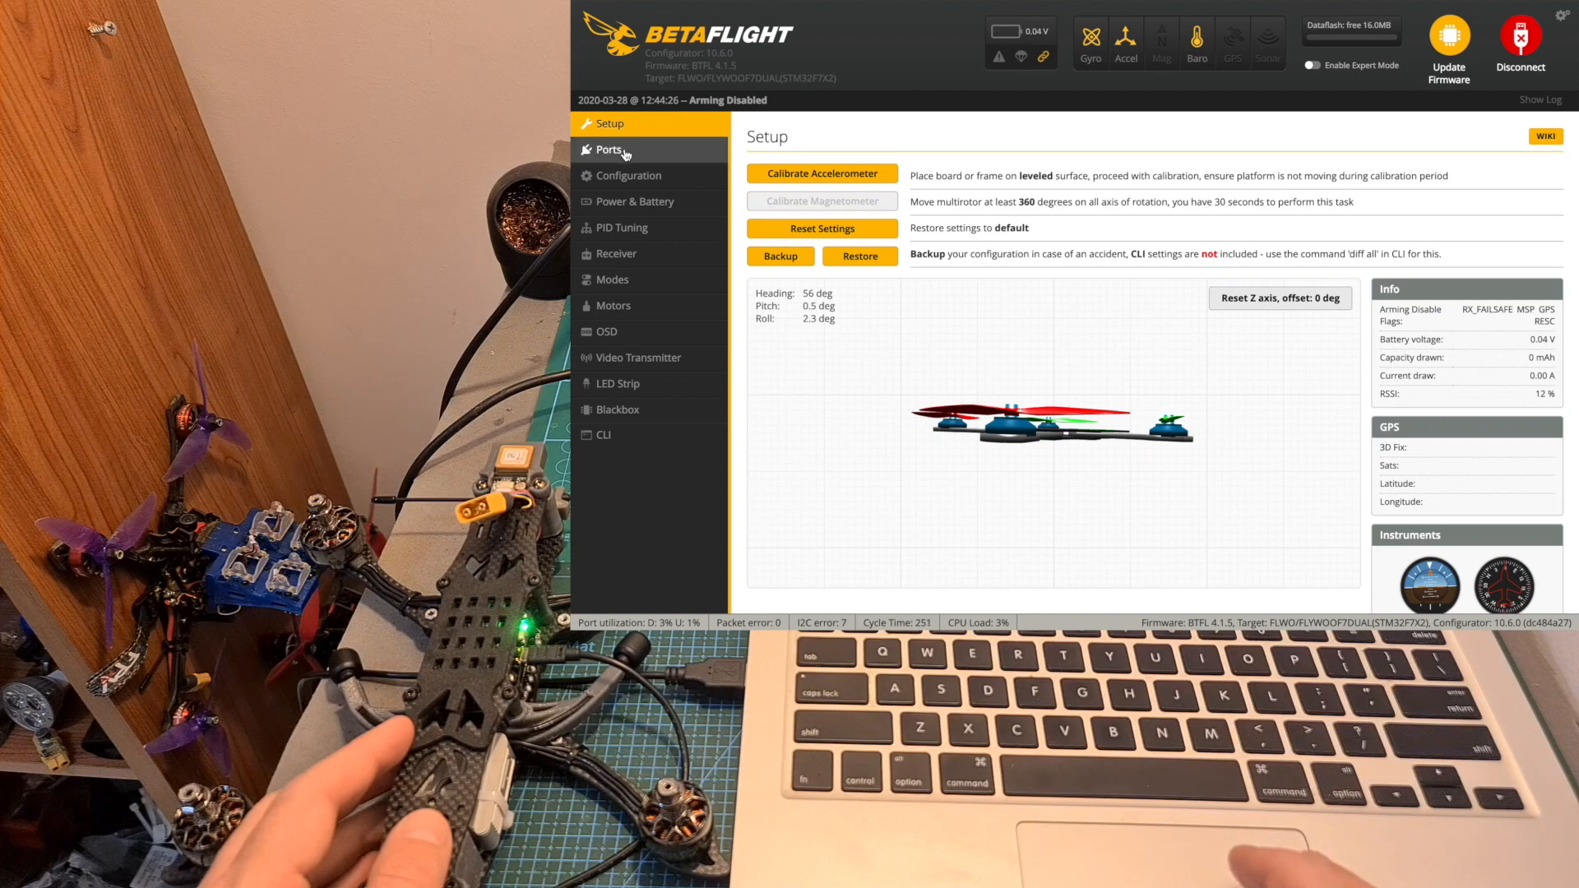
# Enable MSP on UART3, set UART4 sensor input to GPS and UART6 to ESC
pyautogui.click(609, 149)
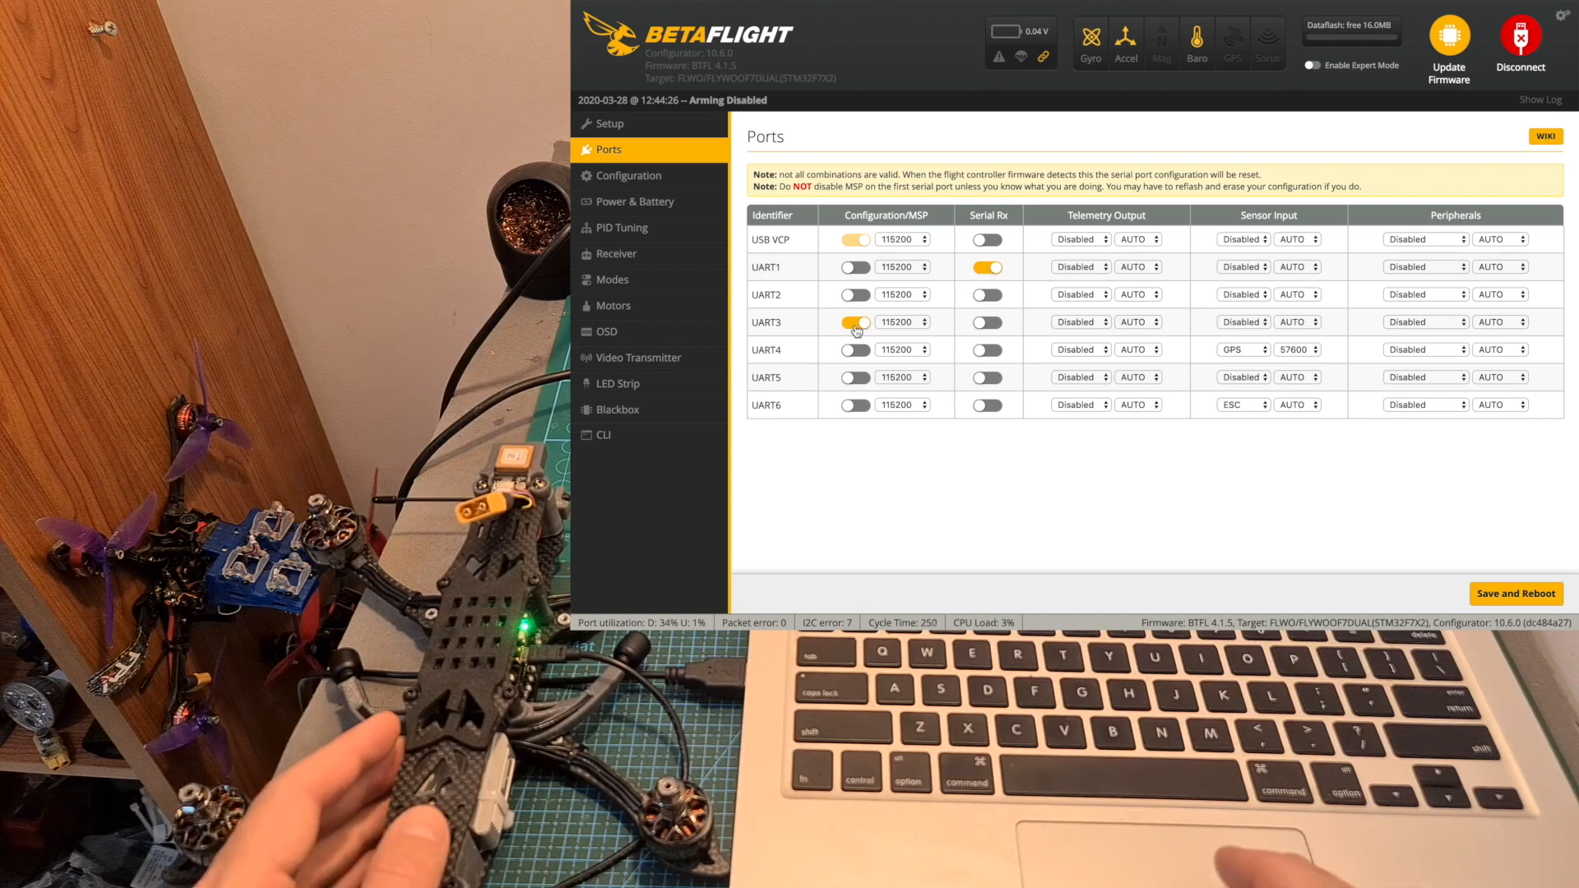
pyautogui.click(856, 322)
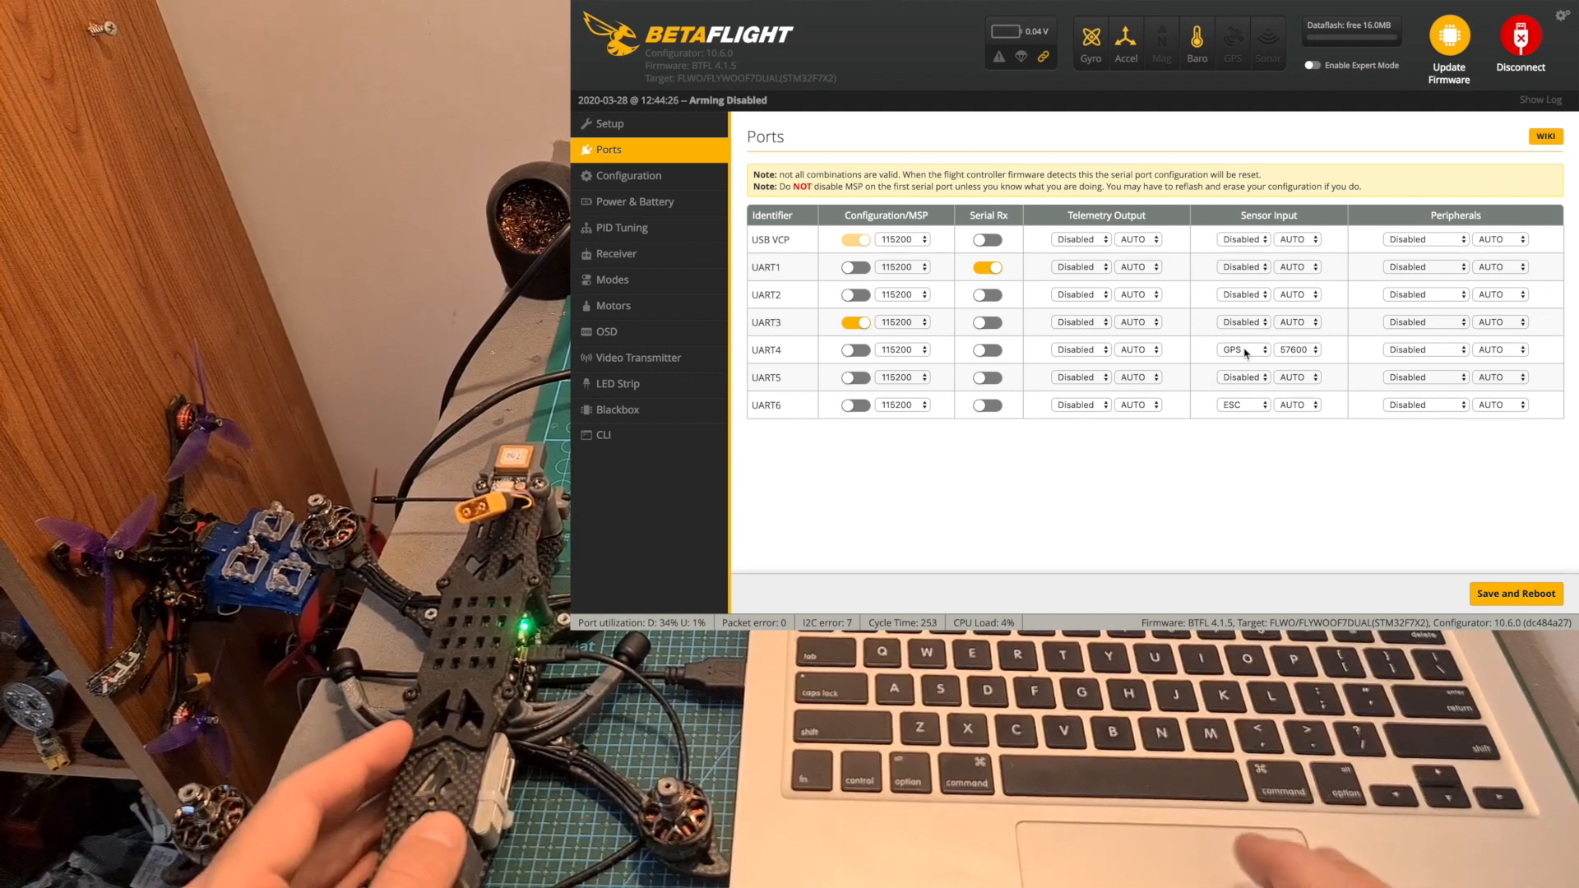
pyautogui.click(1244, 350)
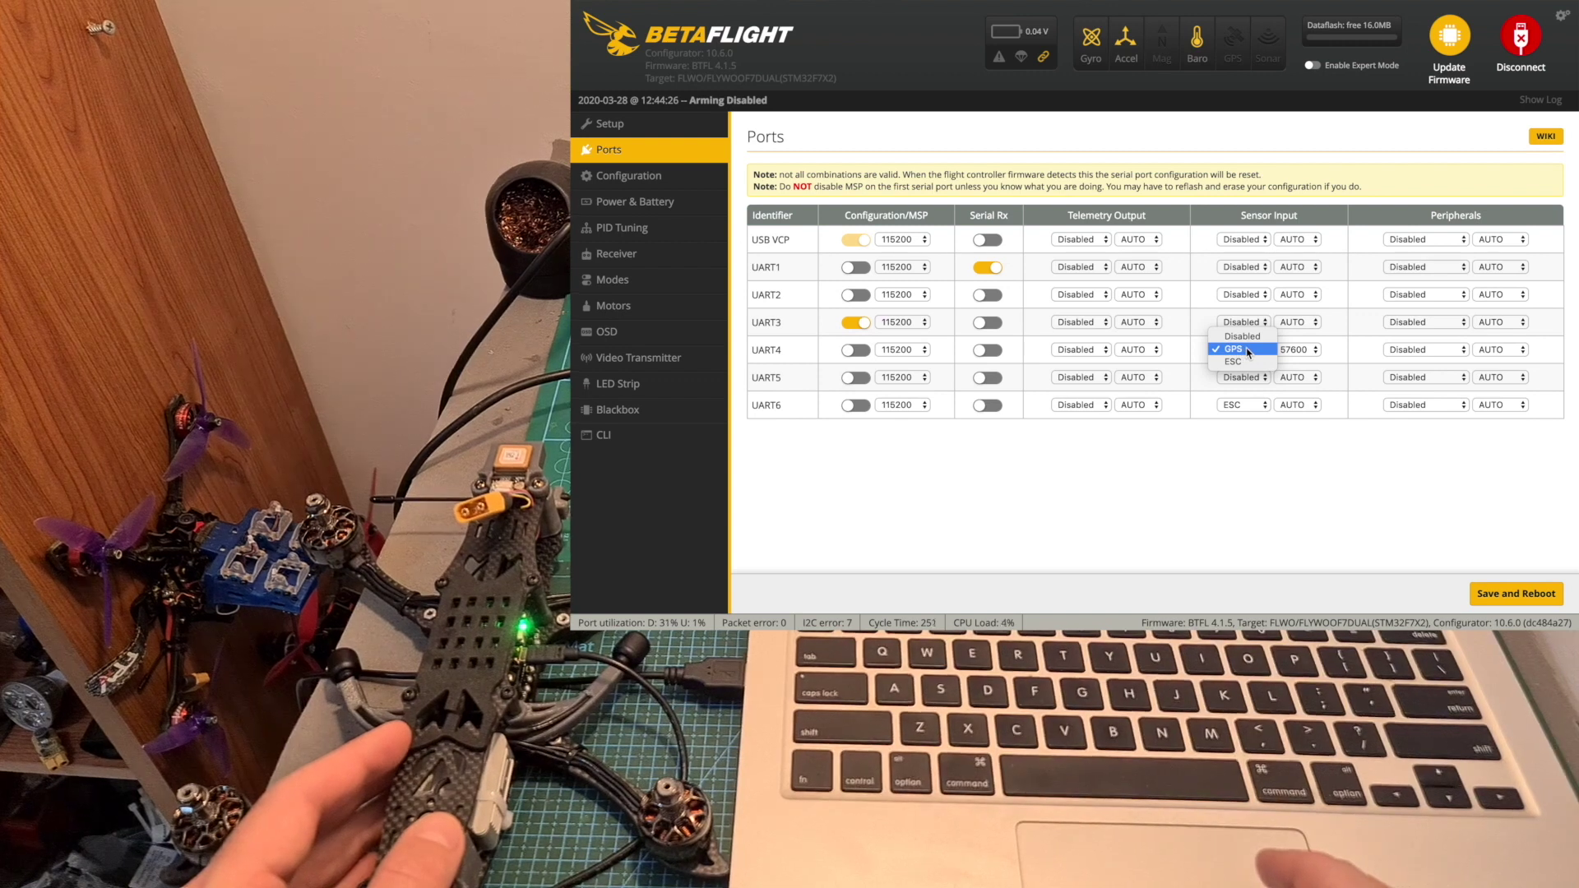
pyautogui.click(1233, 348)
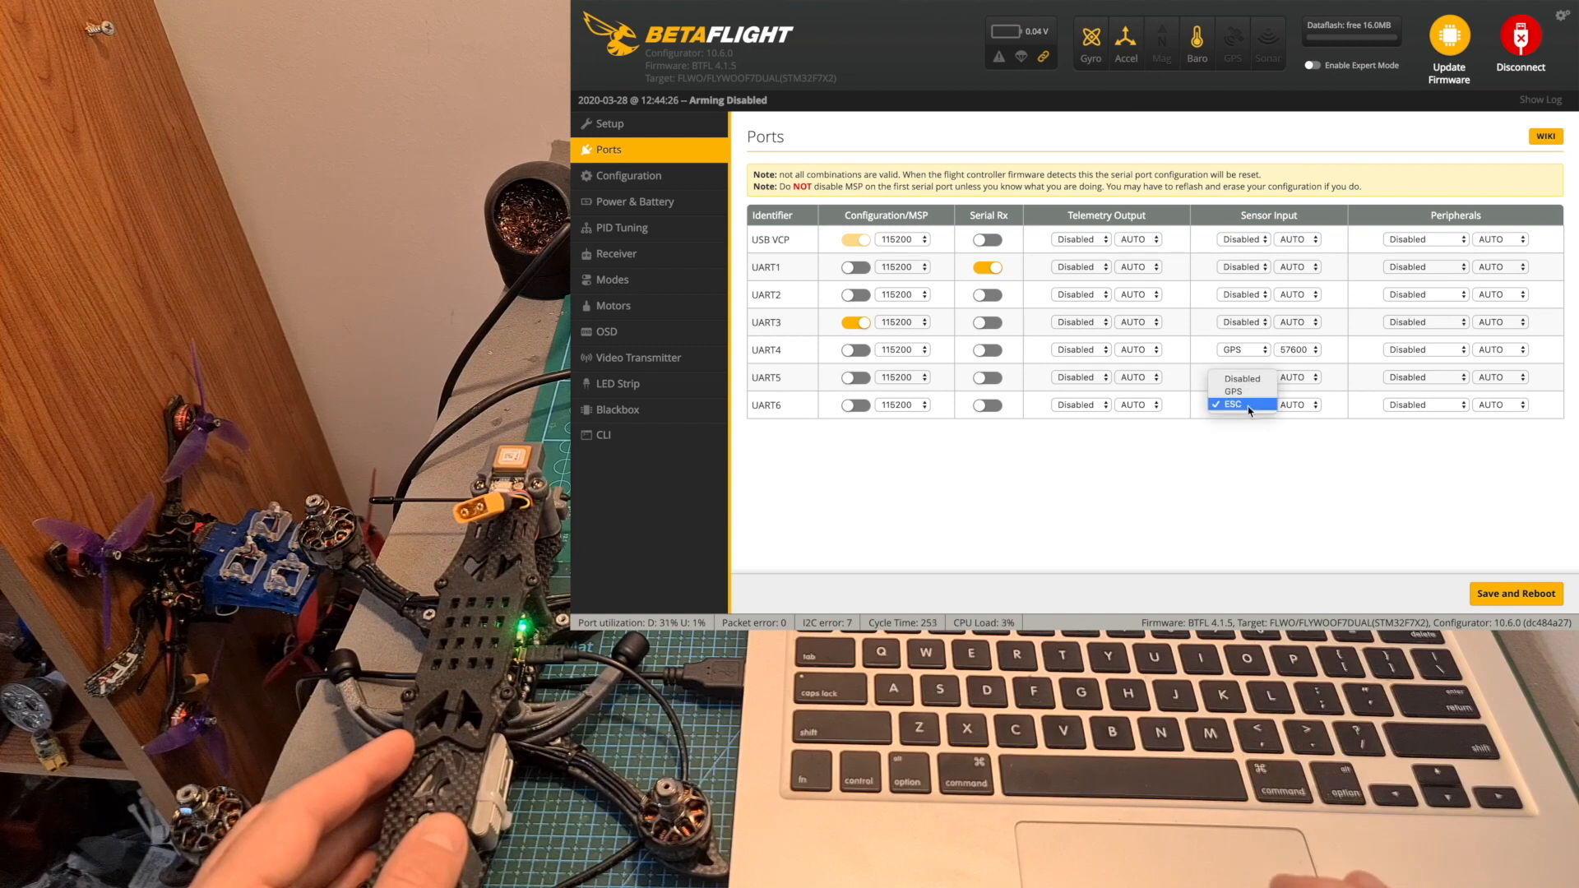
pyautogui.click(1234, 404)
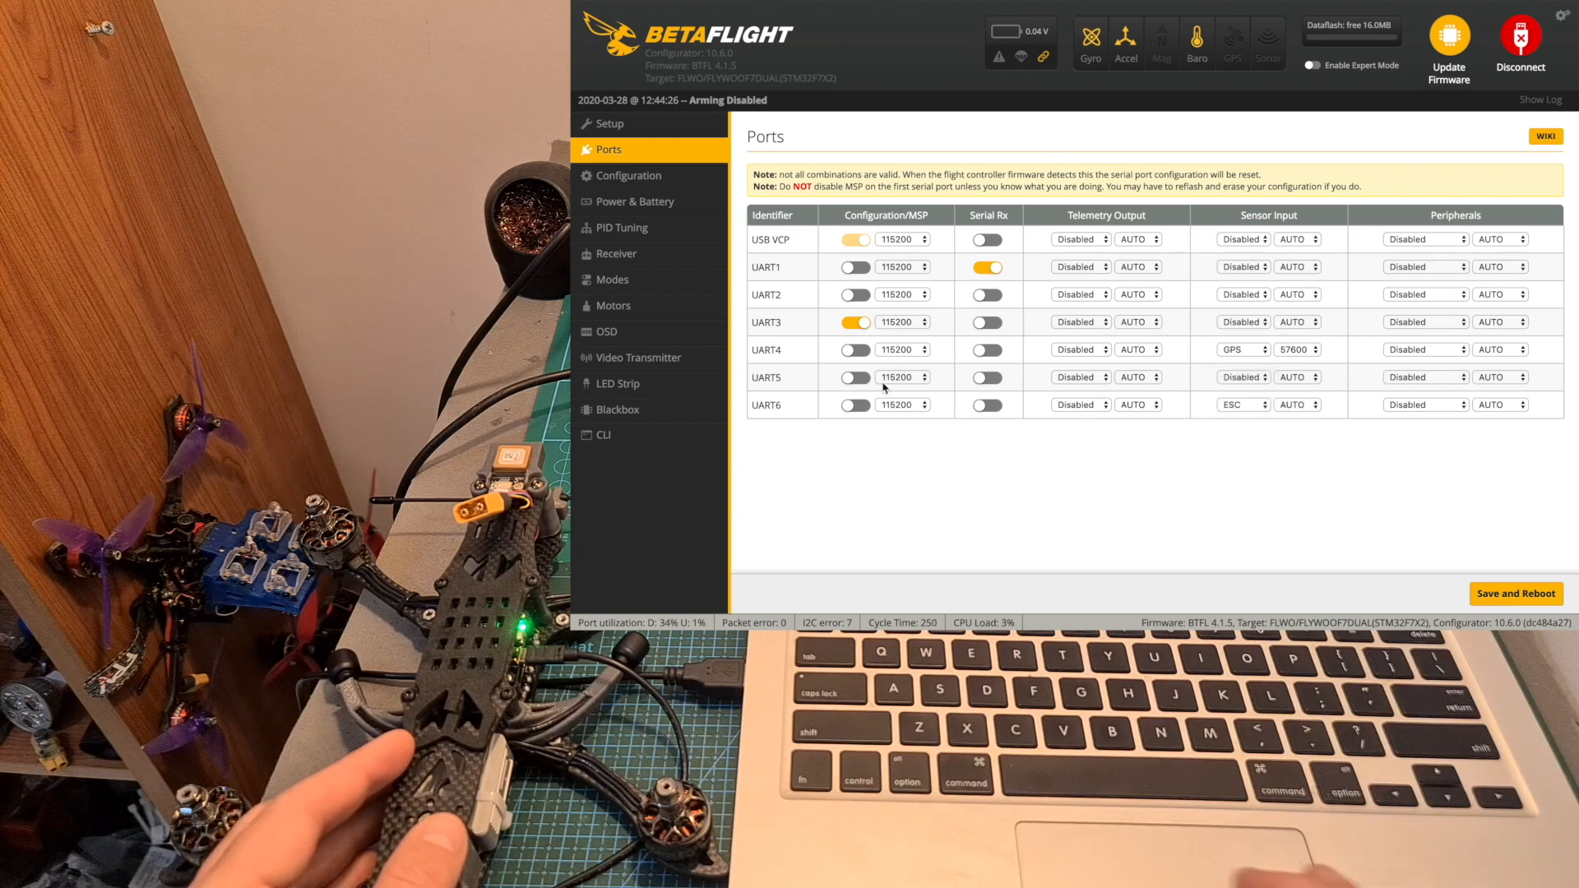
pyautogui.click(629, 175)
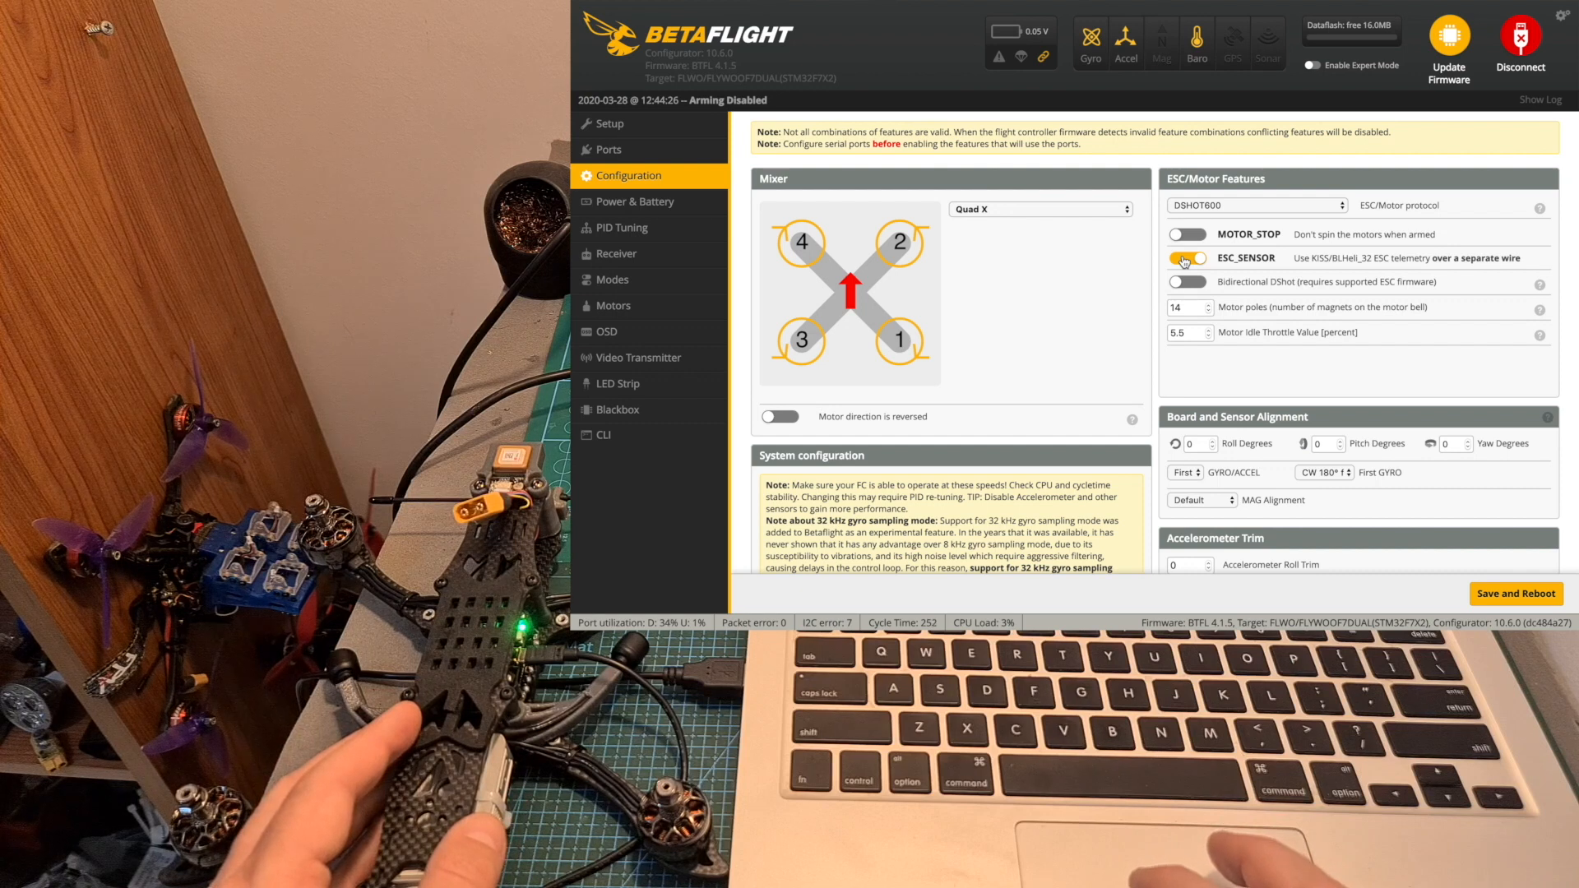
# Scroll through the Configuration features and enable GPS with the CRSF receiver confirmed
pyautogui.scroll(-3)
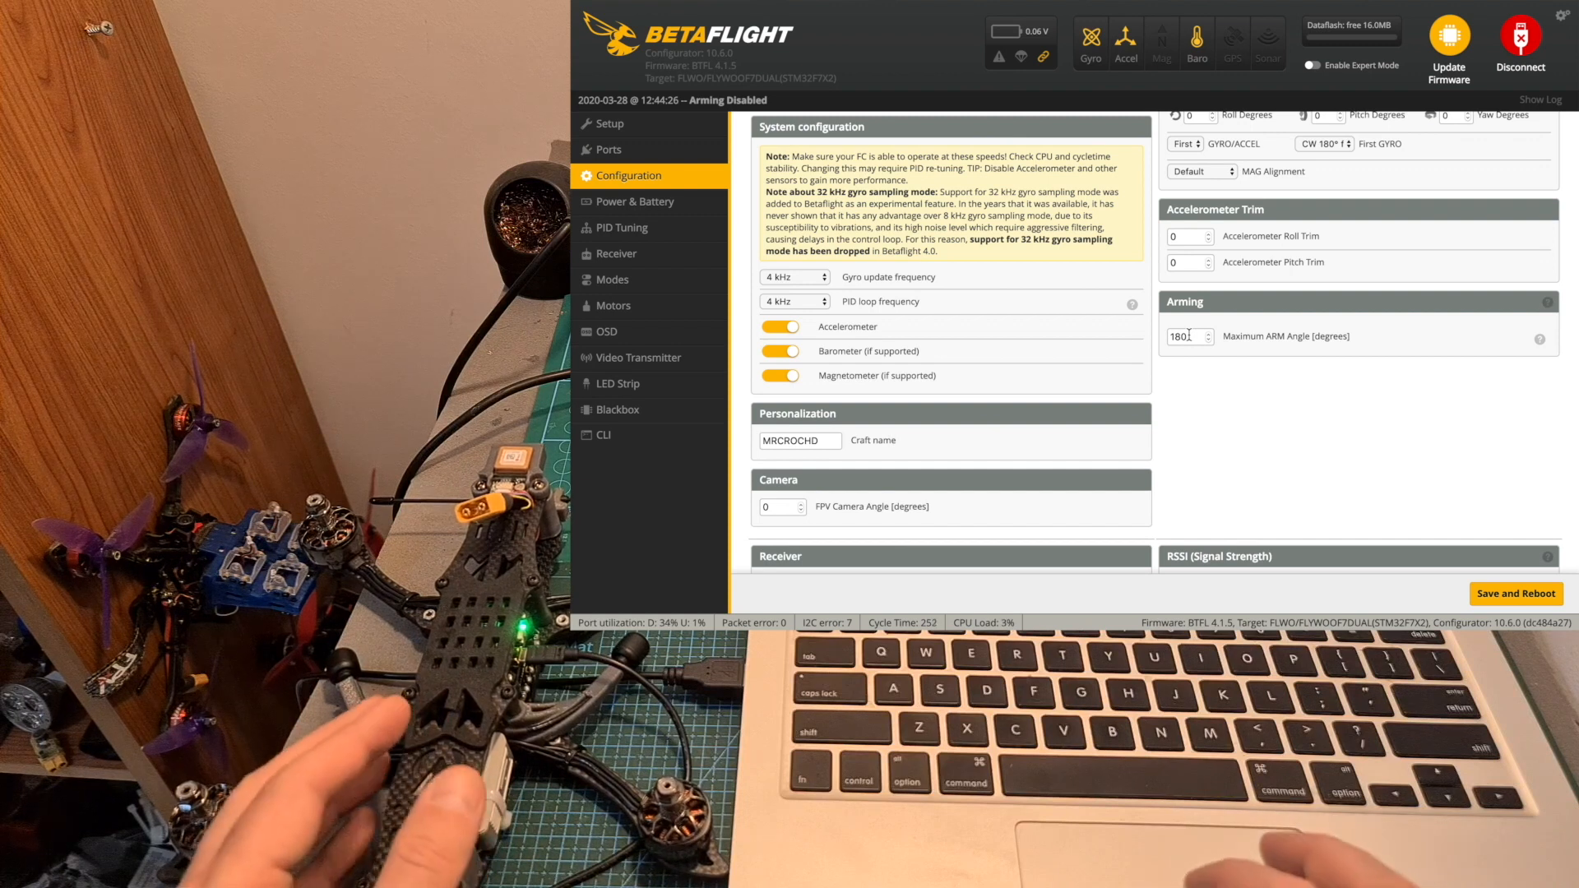
pyautogui.scroll(-3)
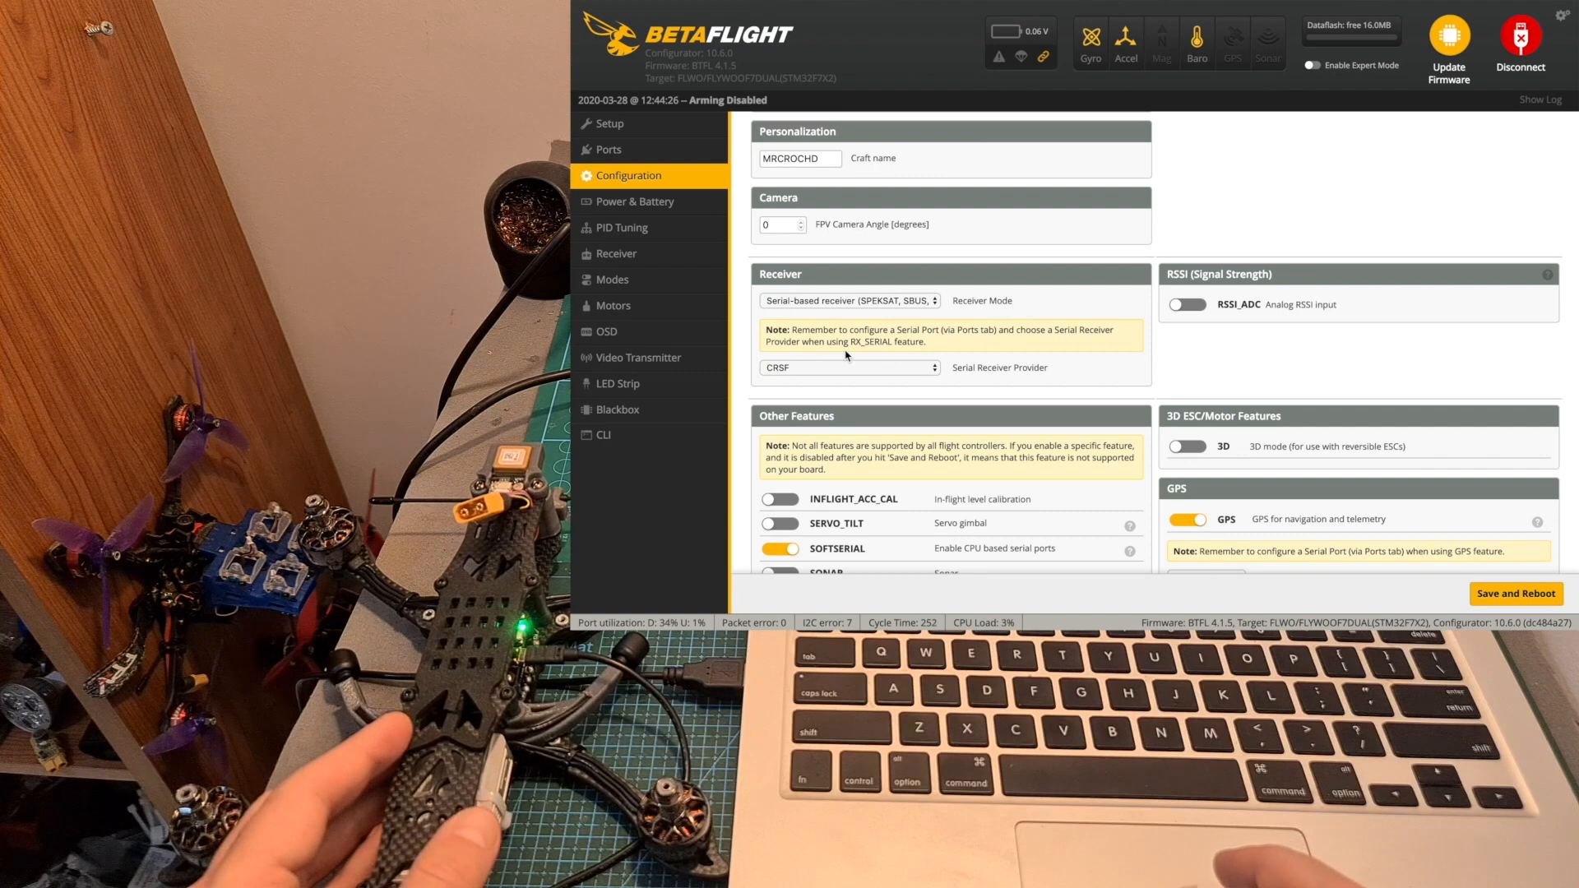
pyautogui.scroll(-3)
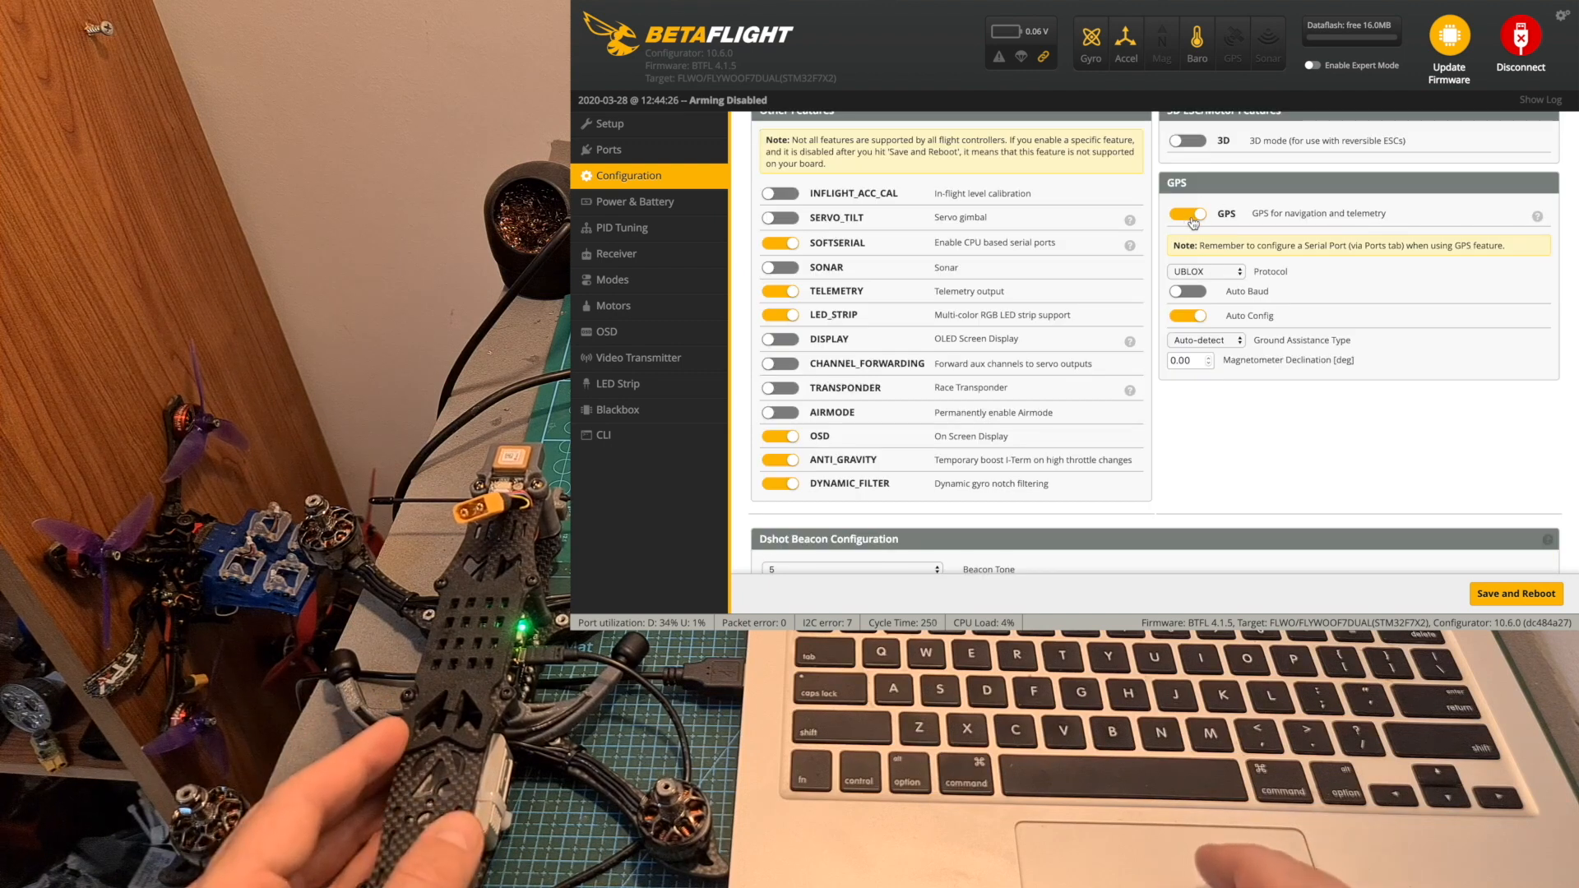
pyautogui.click(1204, 272)
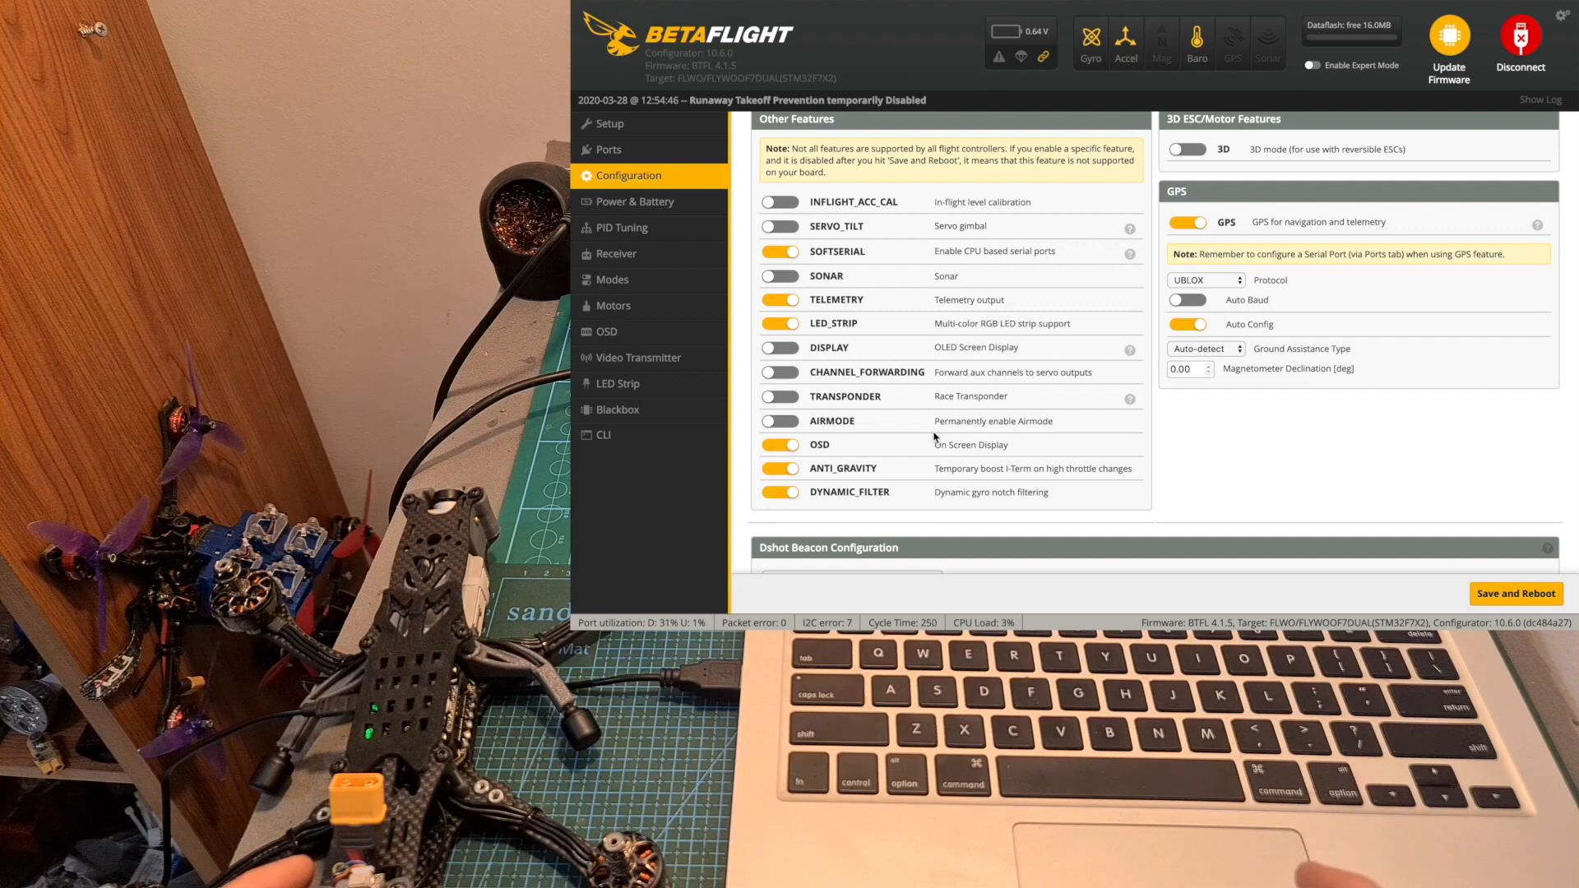
pyautogui.moveTo(621, 332)
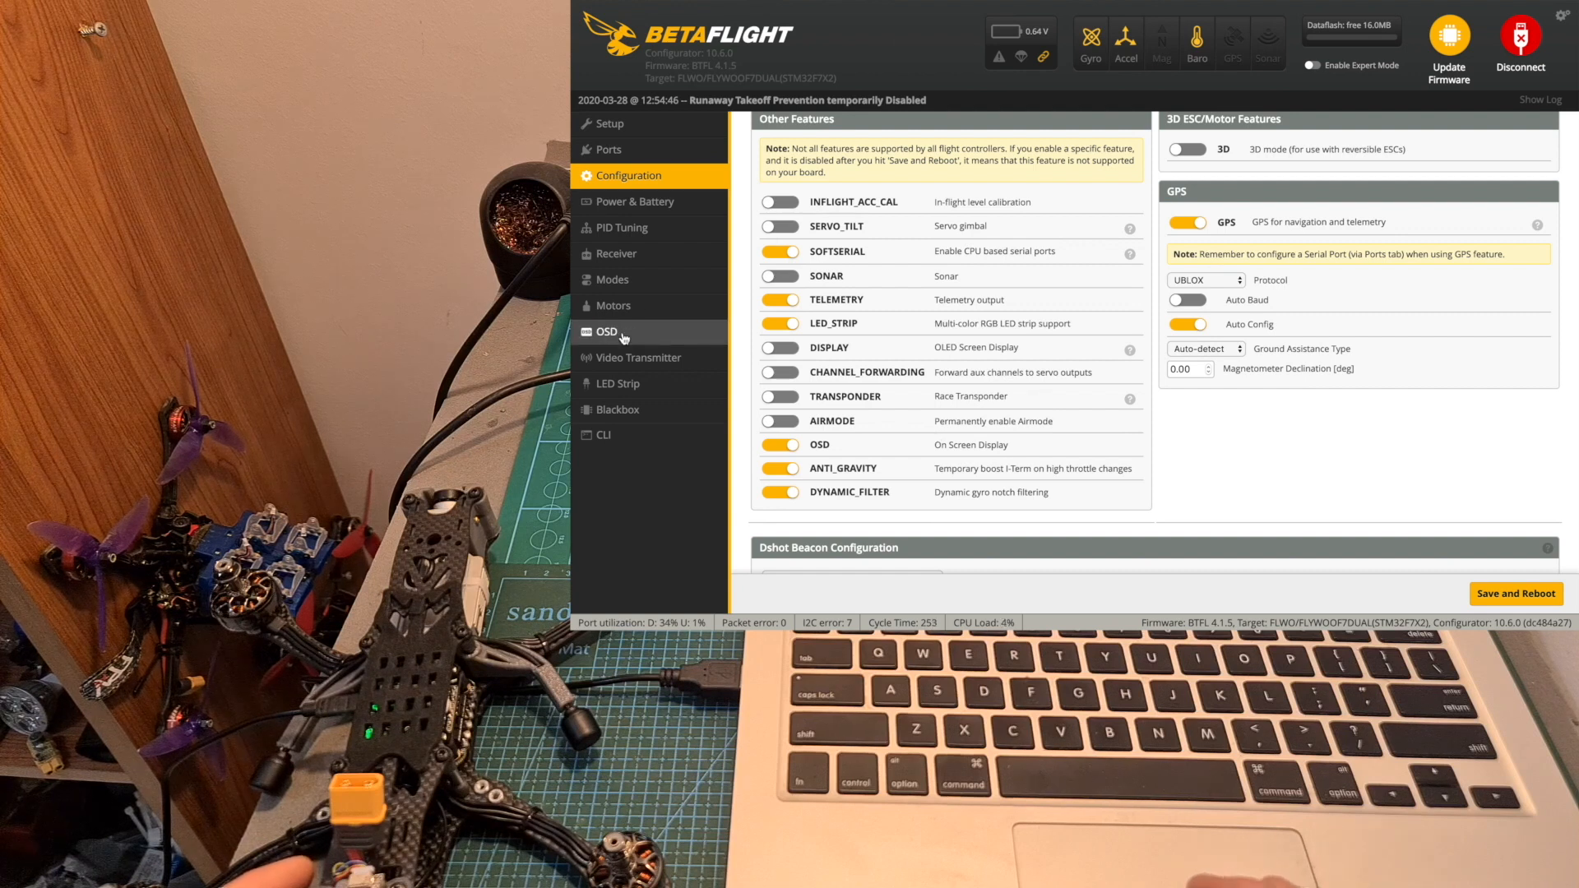
pyautogui.click(606, 332)
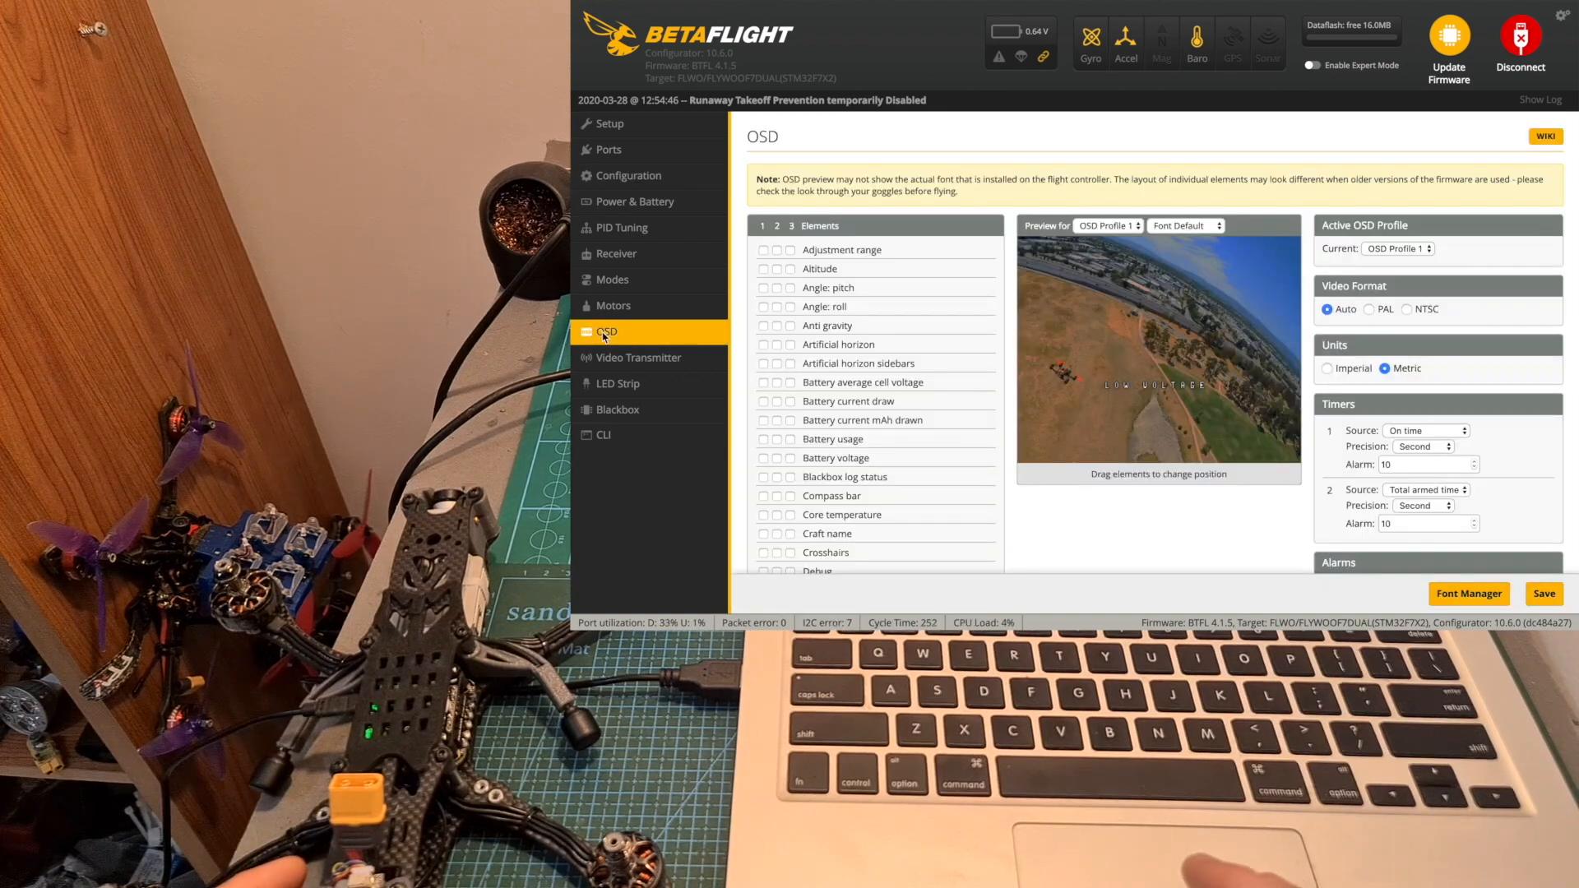
# Review receiver channel bars and the ARM, HORIZON, GPS RESCUE and BEEPER mode ranges
pyautogui.click(617, 254)
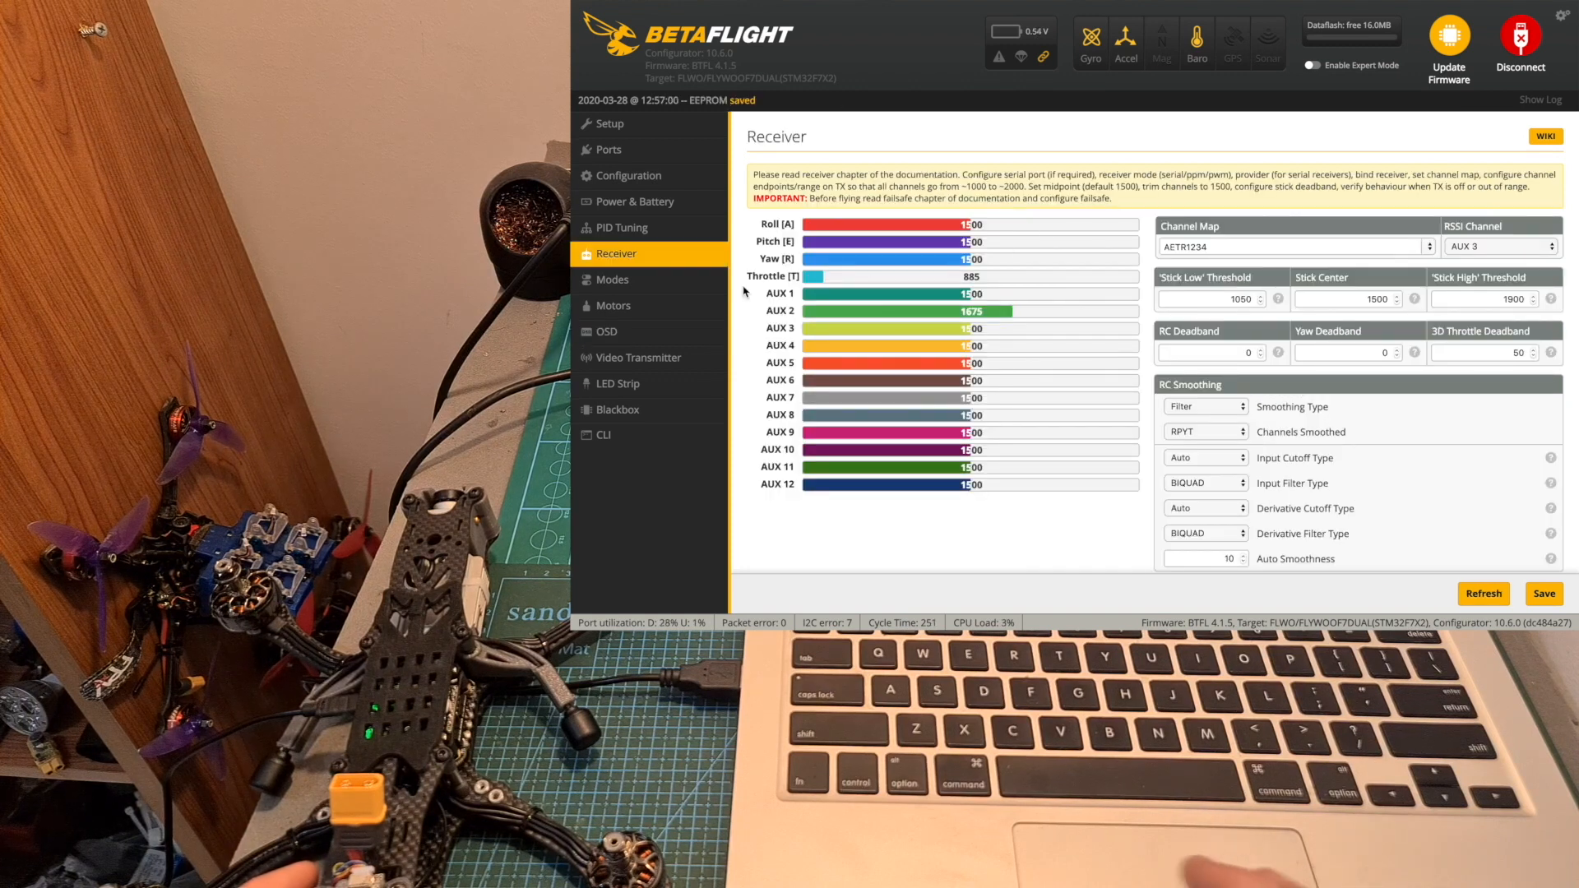
pyautogui.click(612, 280)
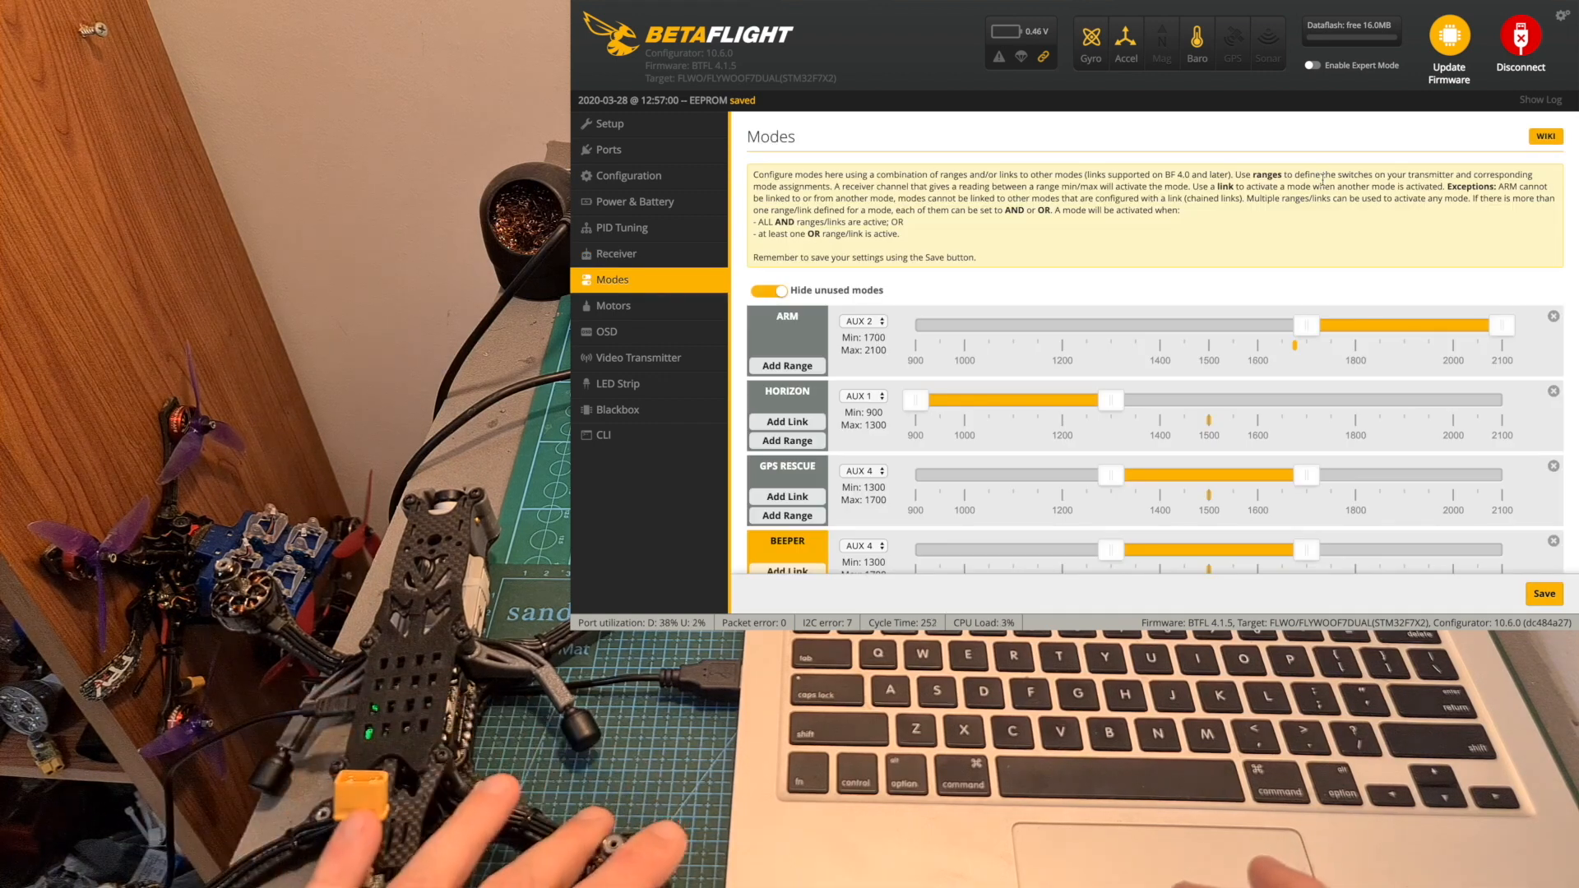
pyautogui.click(614, 305)
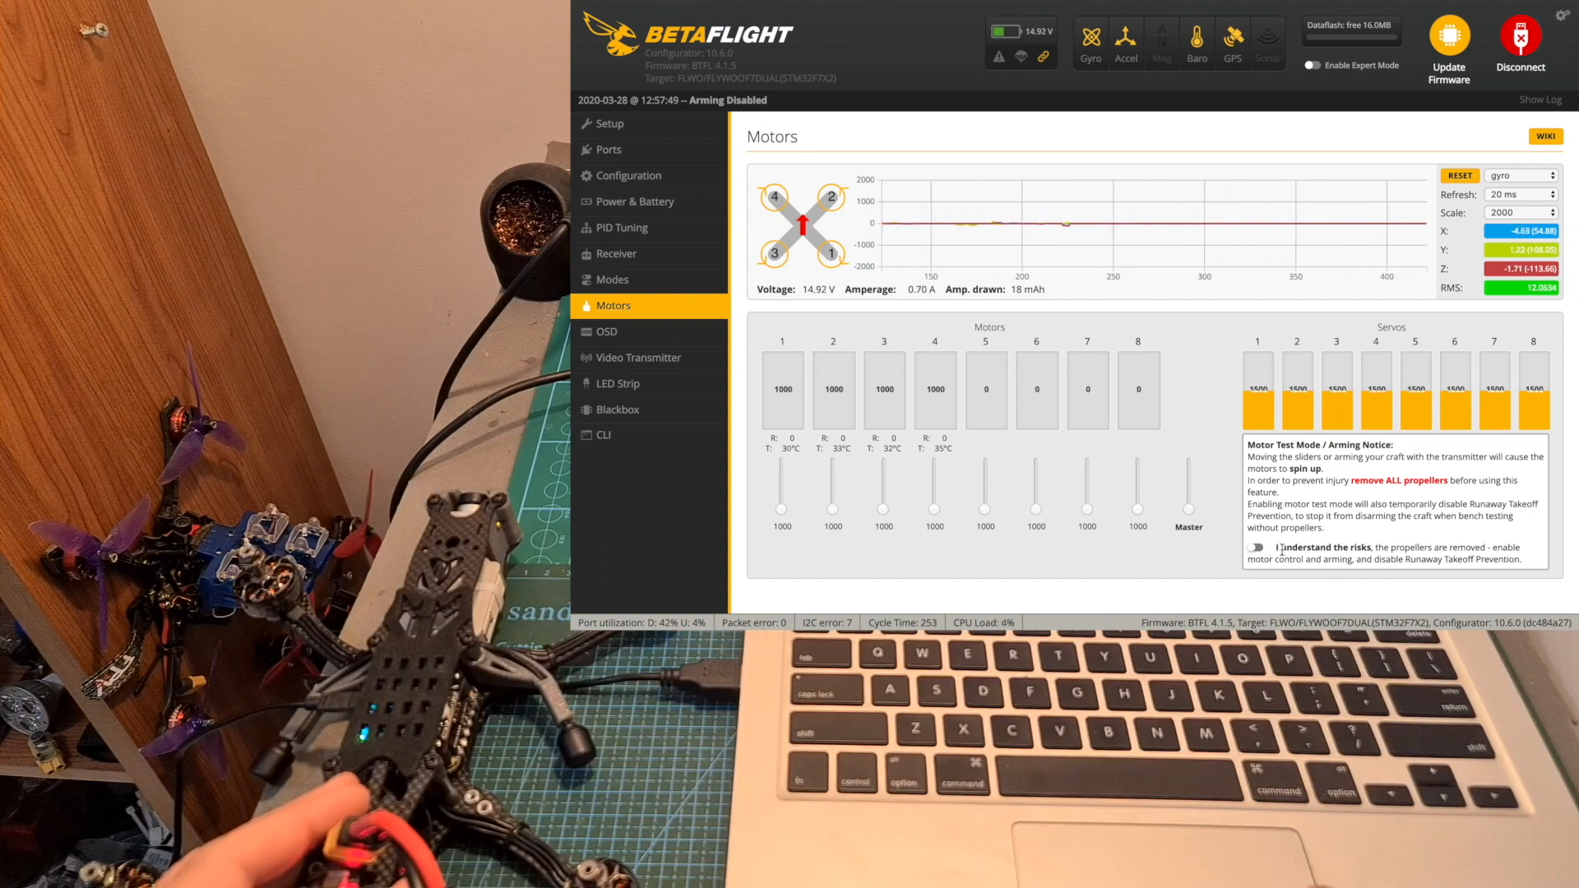
# Accept the risk notice on the Motors page to enable motor testing with props off
pyautogui.click(1255, 547)
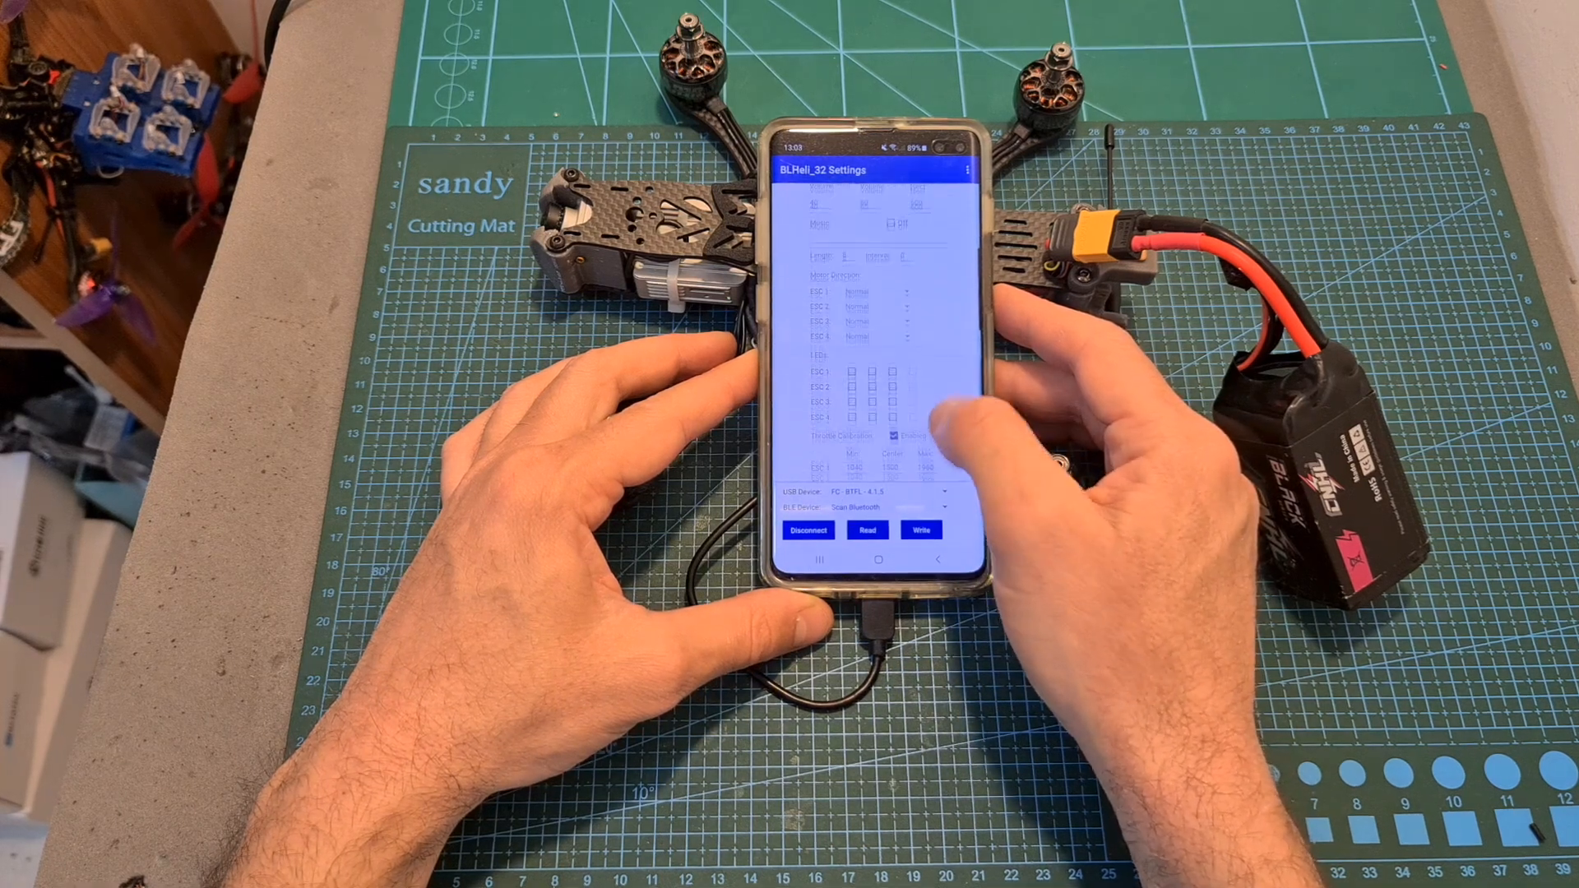
# Scroll the BLHeli_32 settings down to the Normal motor directions for ESC 1–4
pyautogui.scroll(-3)
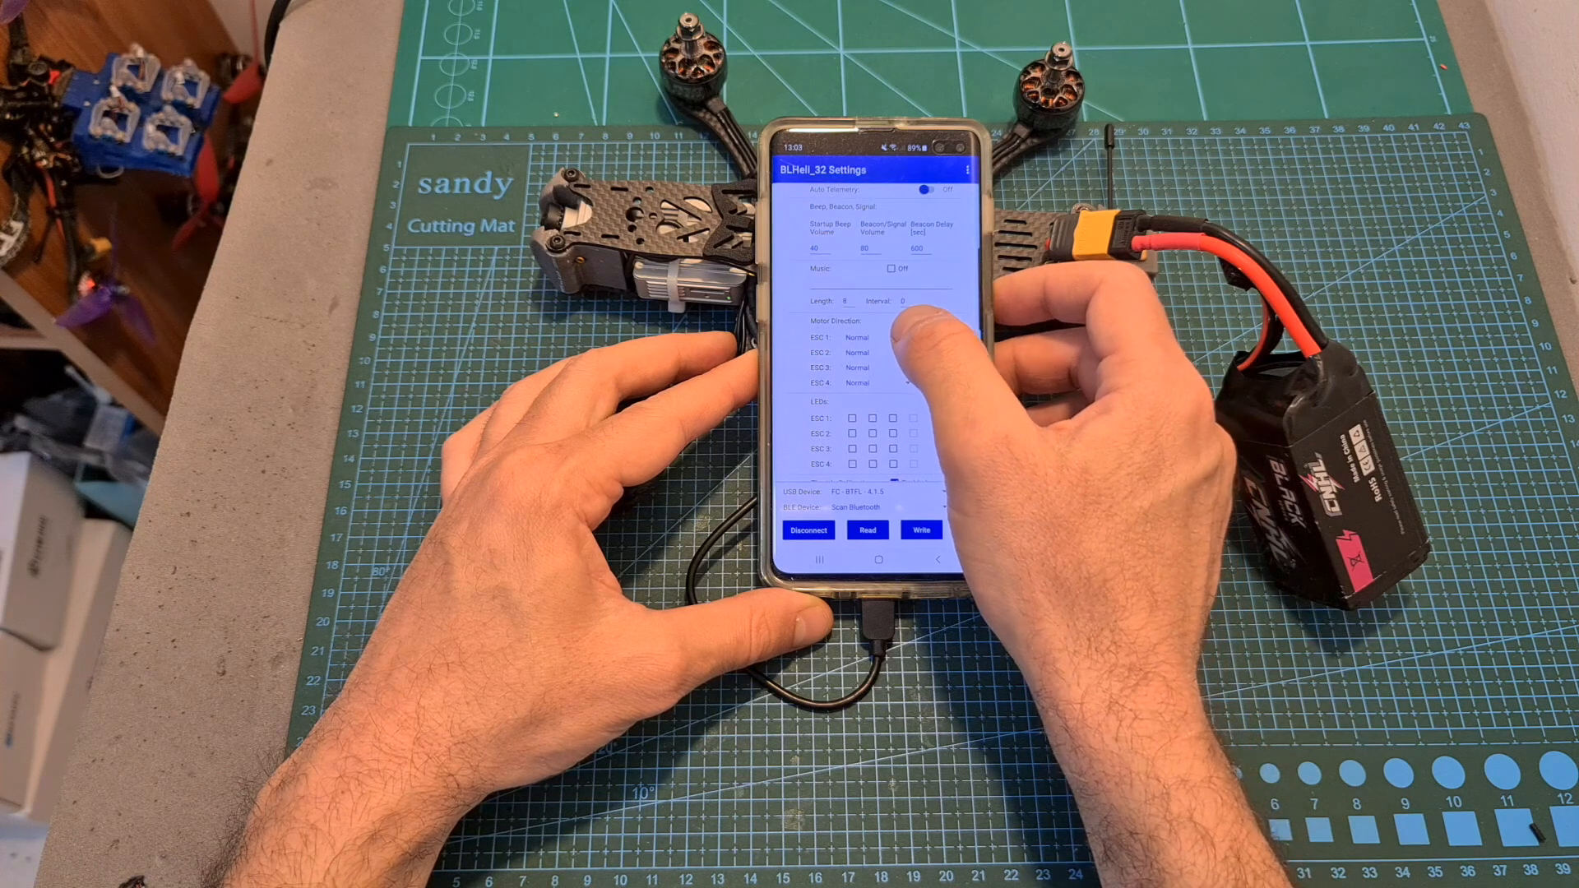